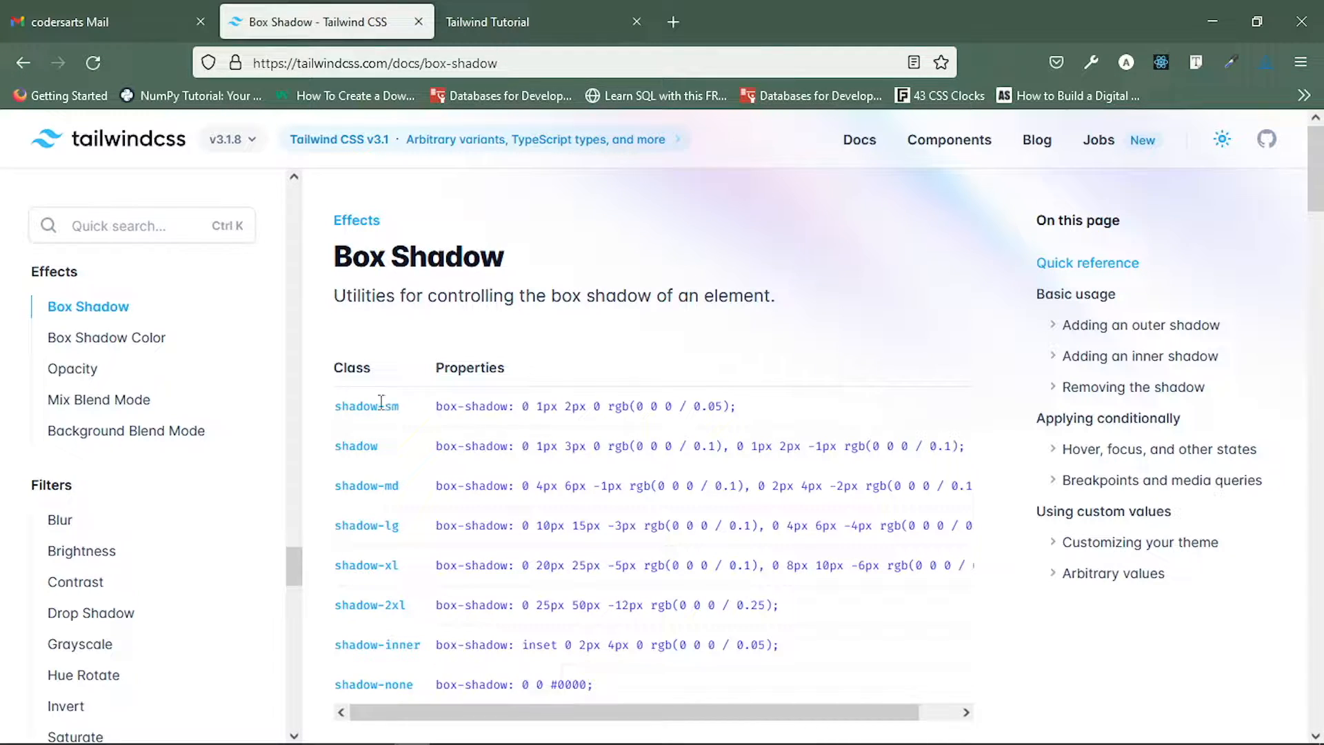
pyautogui.moveTo(369, 608)
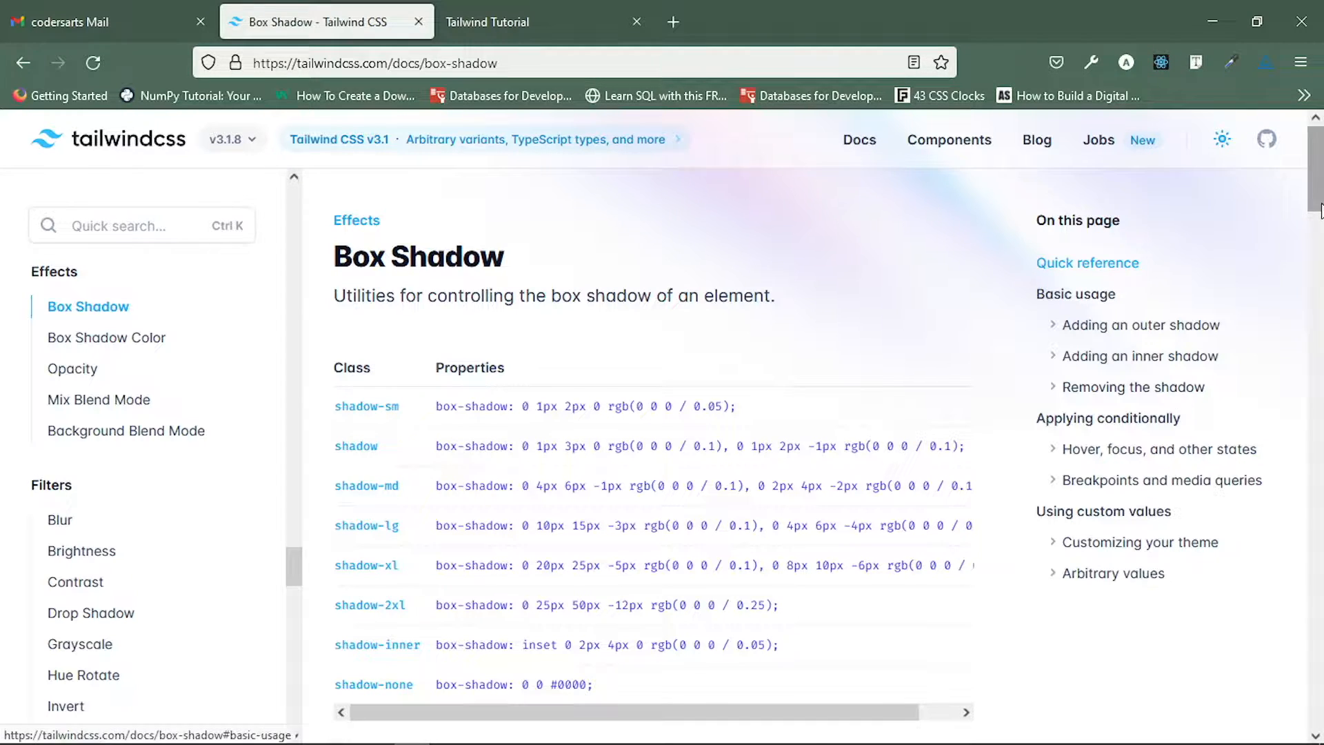
# - Scroll through the Tailwind Box Shadow class table
pyautogui.scroll(-3)
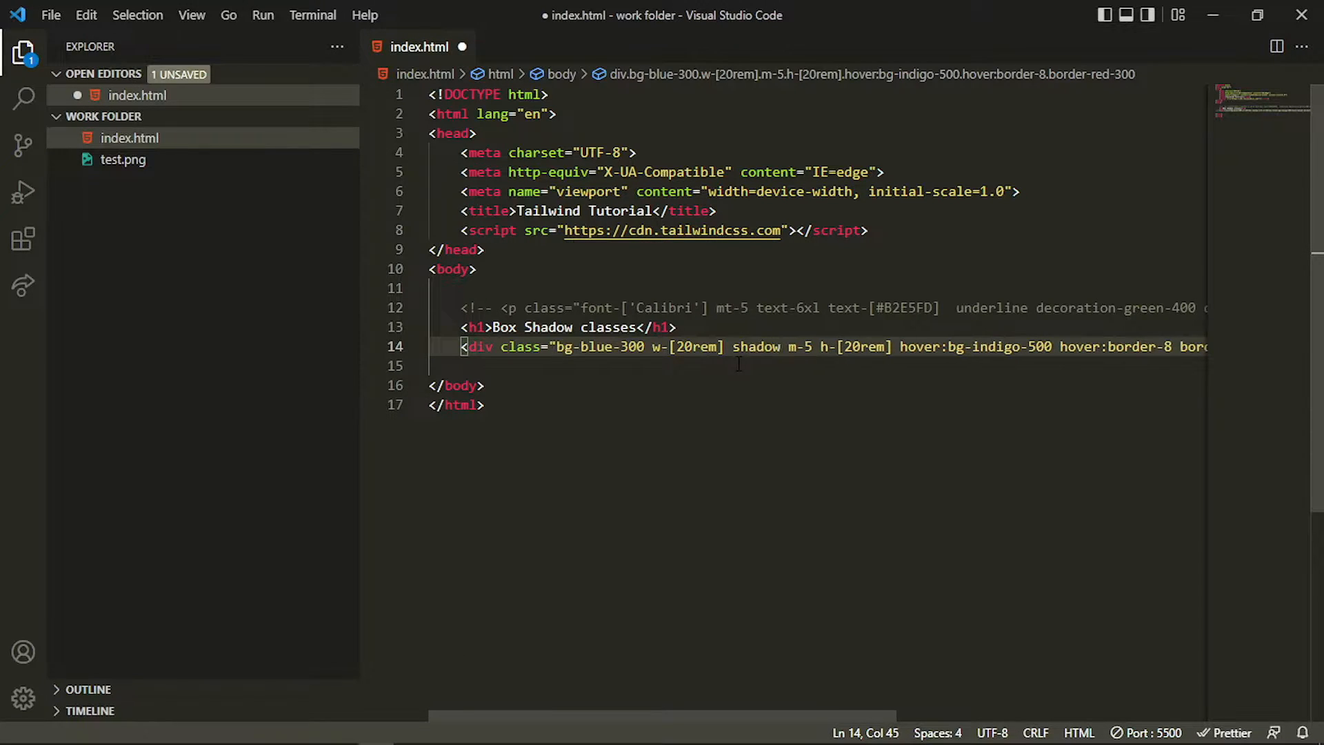
# - Try shadow-2xl on the div, then strip it to an empty arbitrary shadow-[] class
pyautogui.write('-2xl')
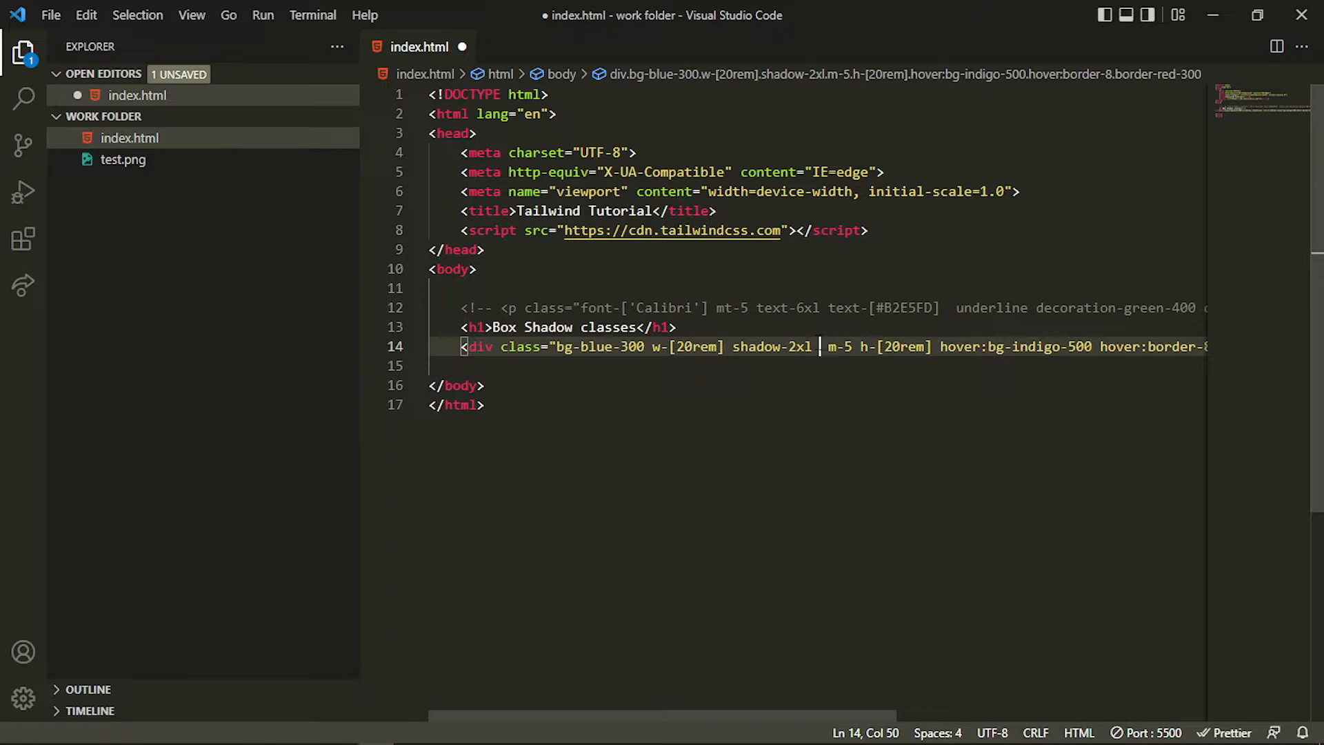
pyautogui.press('BackSpace')
pyautogui.write('[')
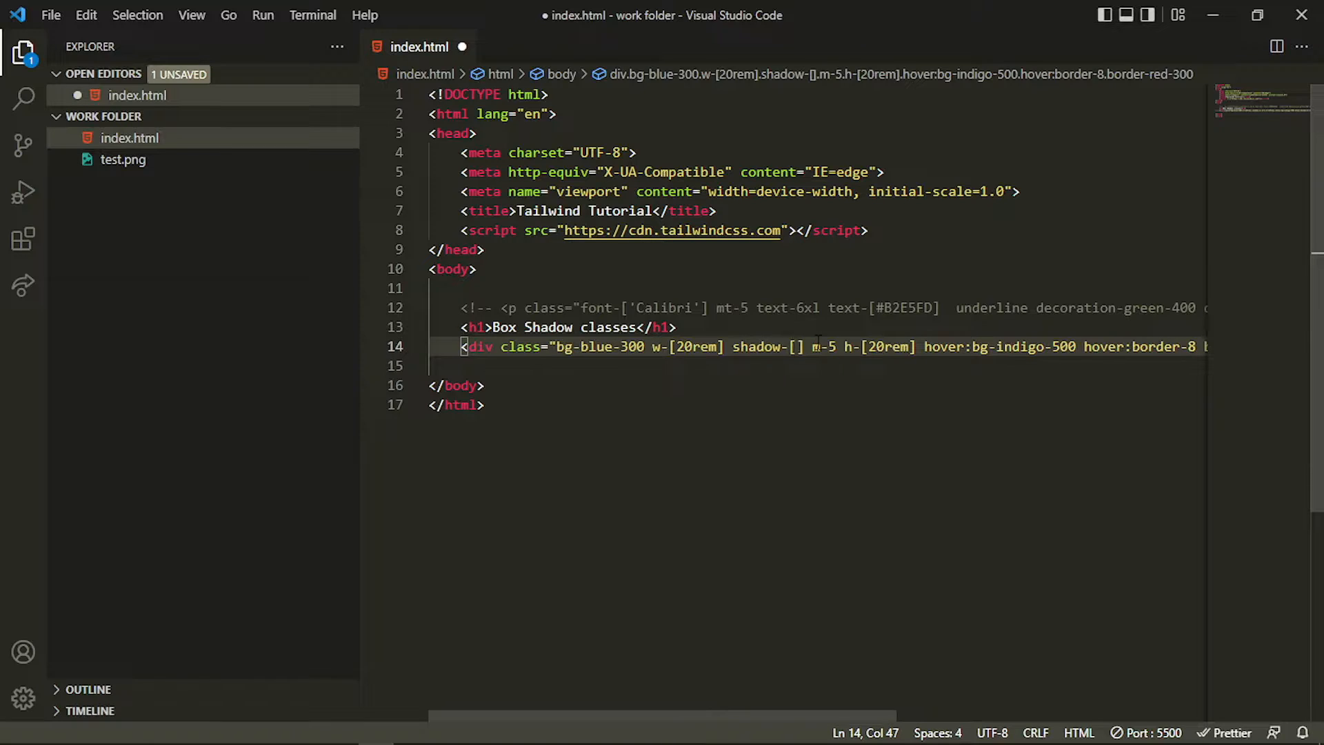
# - Fill the arbitrary shadow brackets with 2px 4px 5px red and save index.html
pyautogui.write('2p')
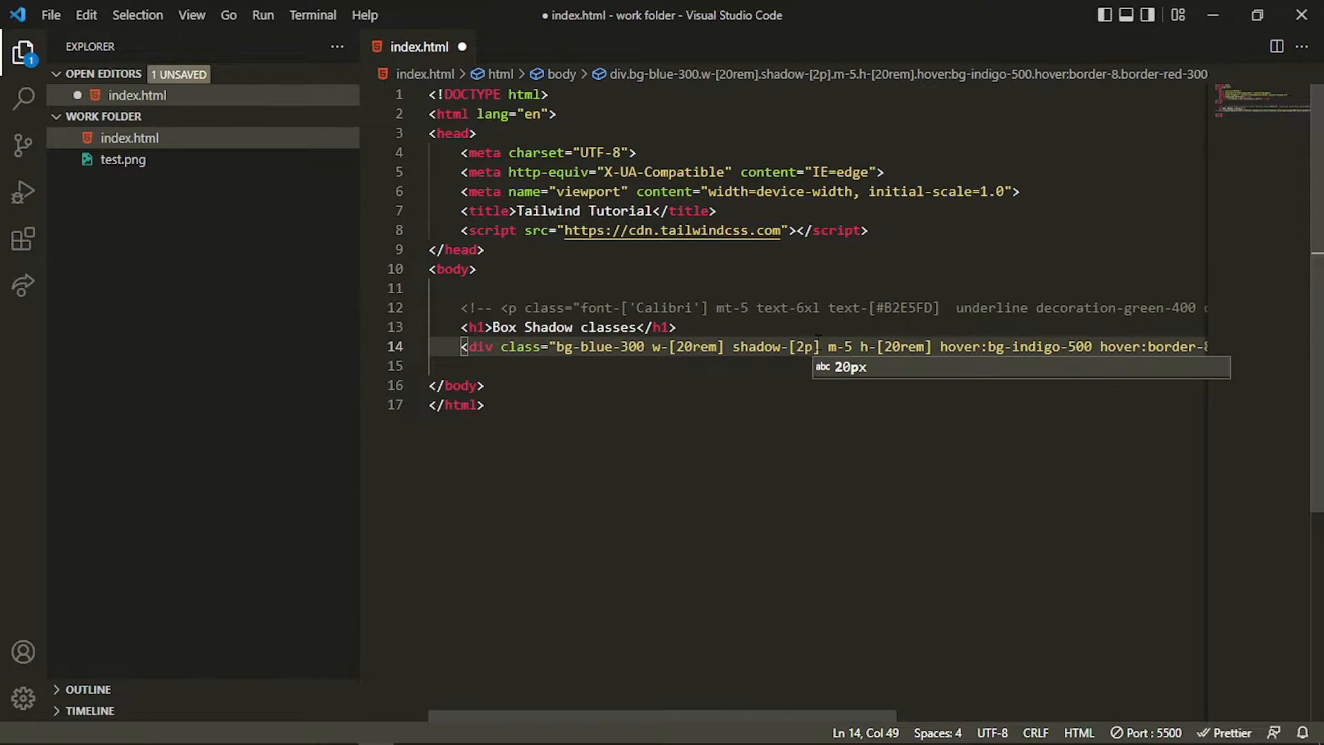
pyautogui.write('x')
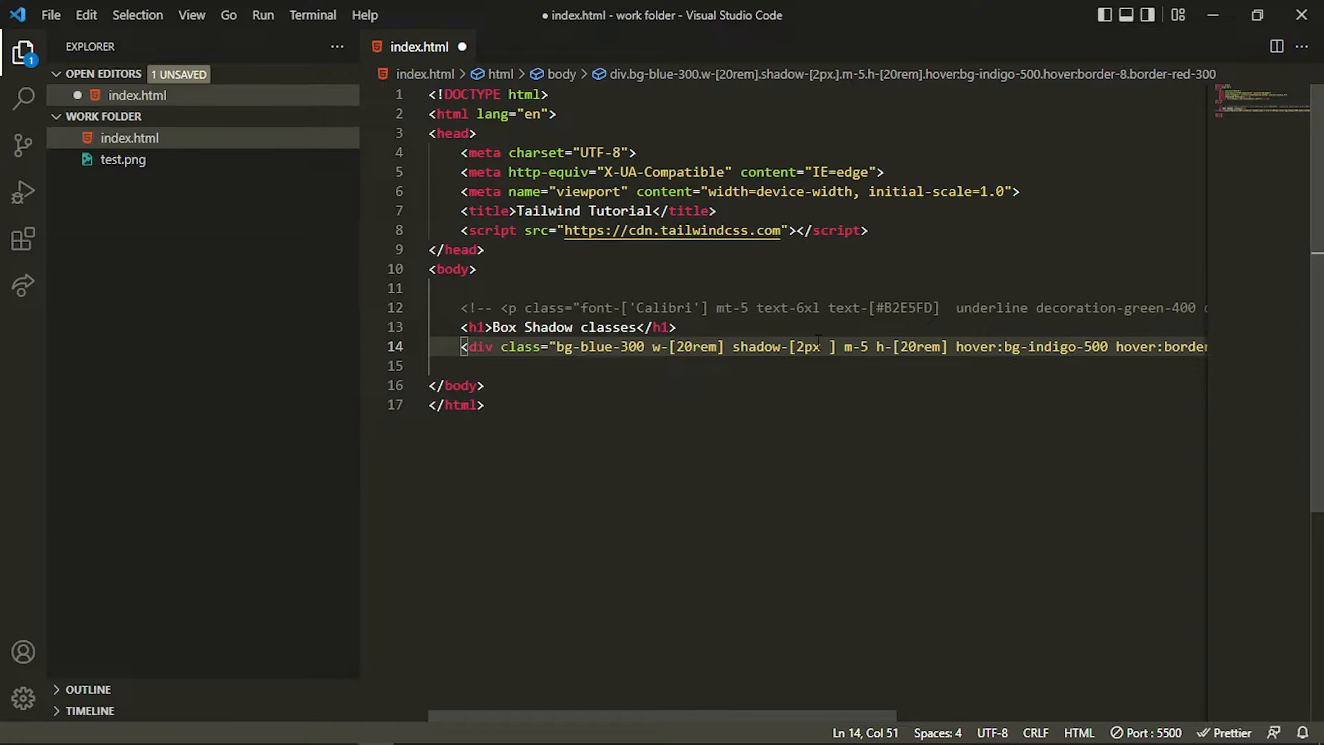
pyautogui.write('4px')
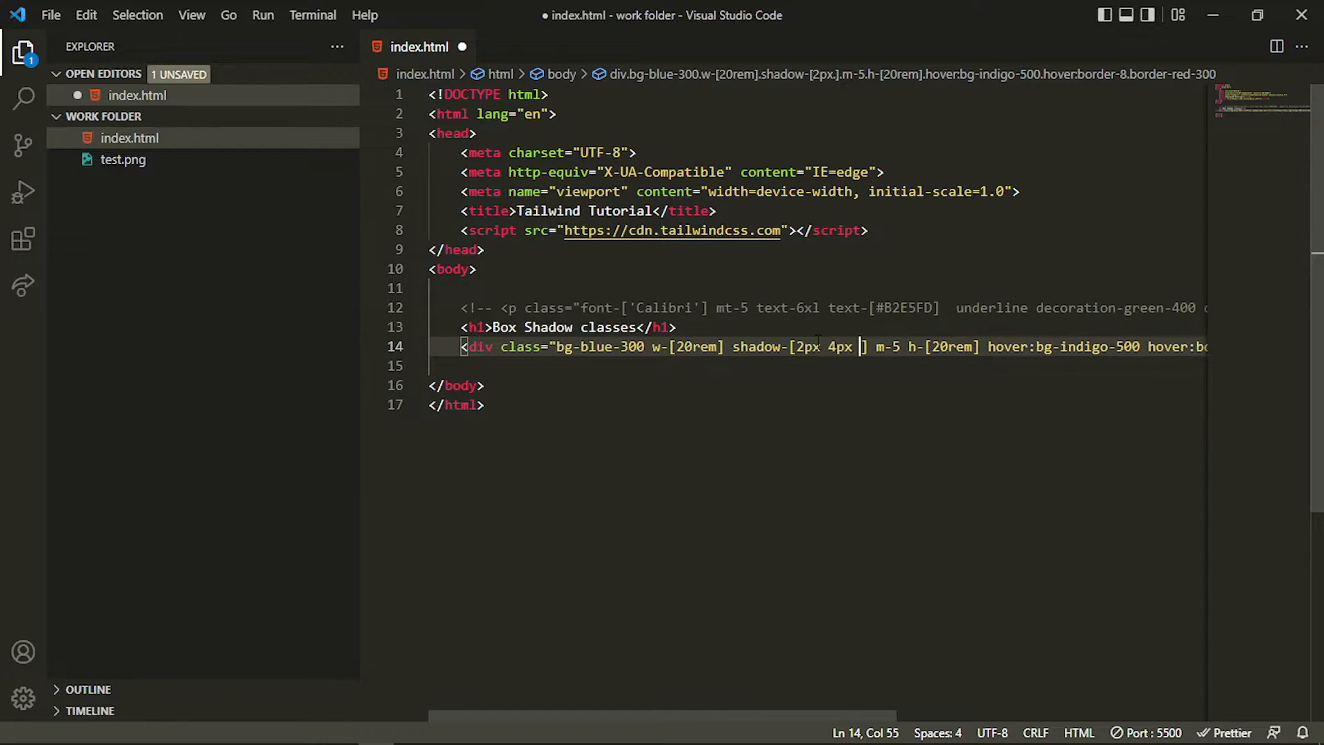
pyautogui.write('5px')
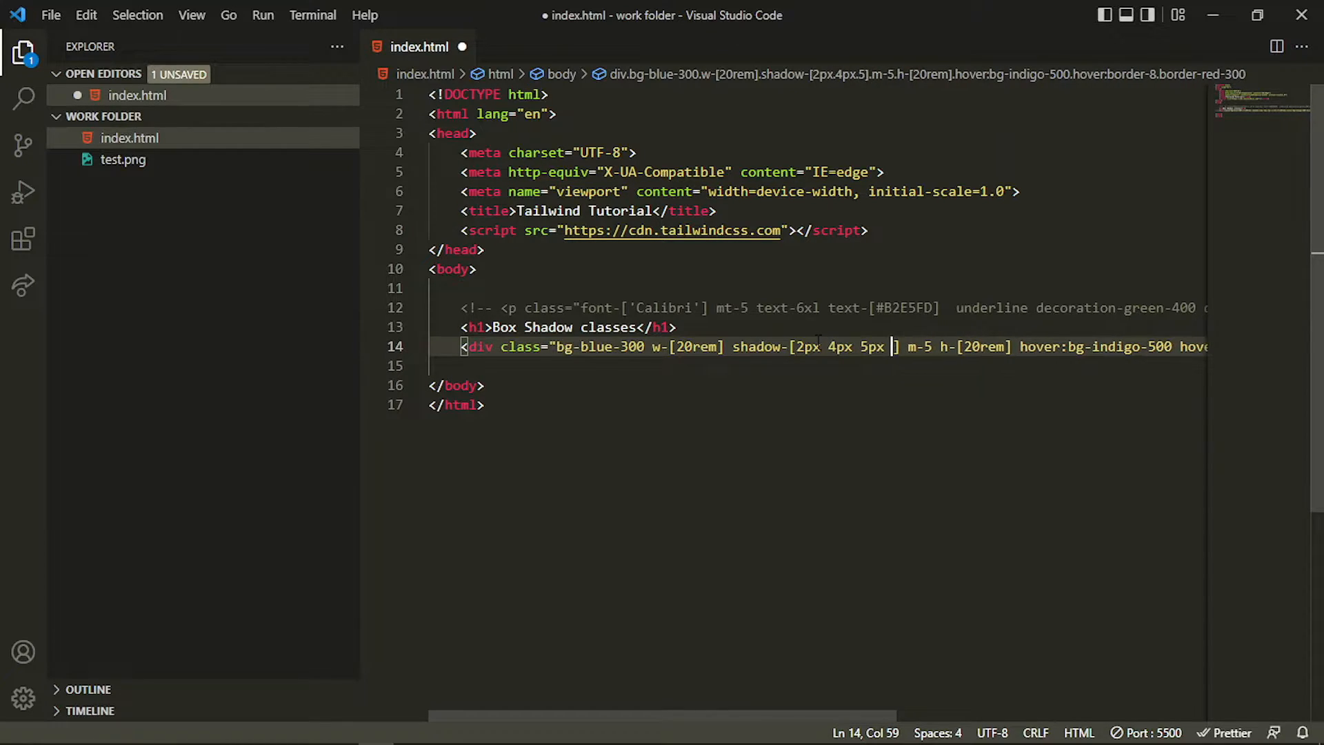
pyautogui.write('.')
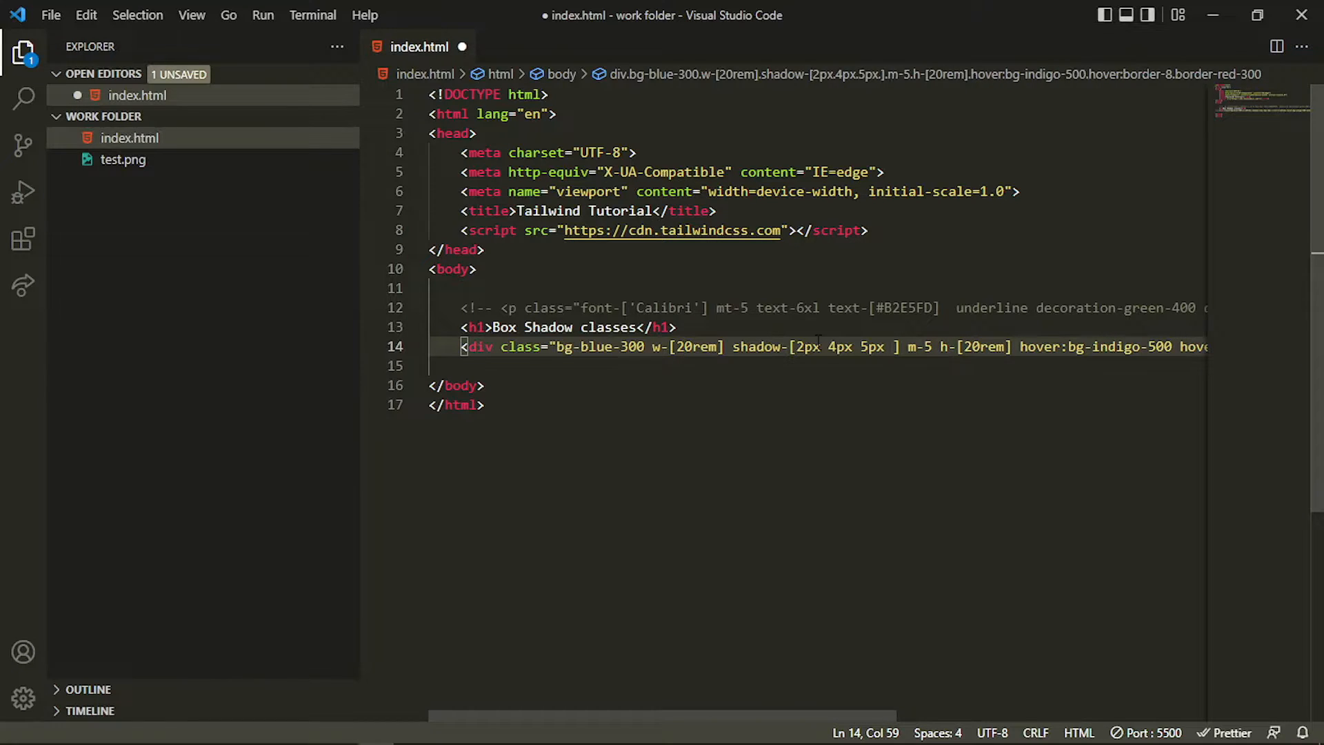
pyautogui.write('red')
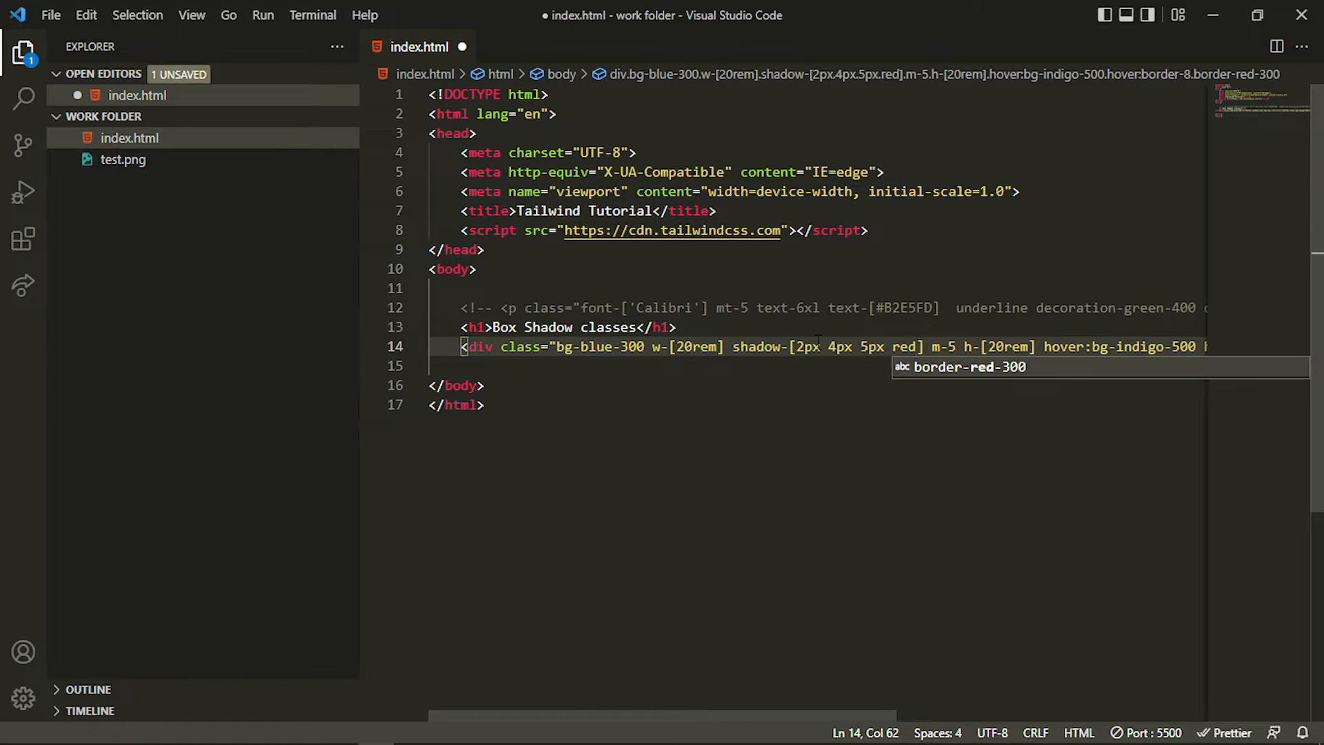
pyautogui.press('ctrl+s')
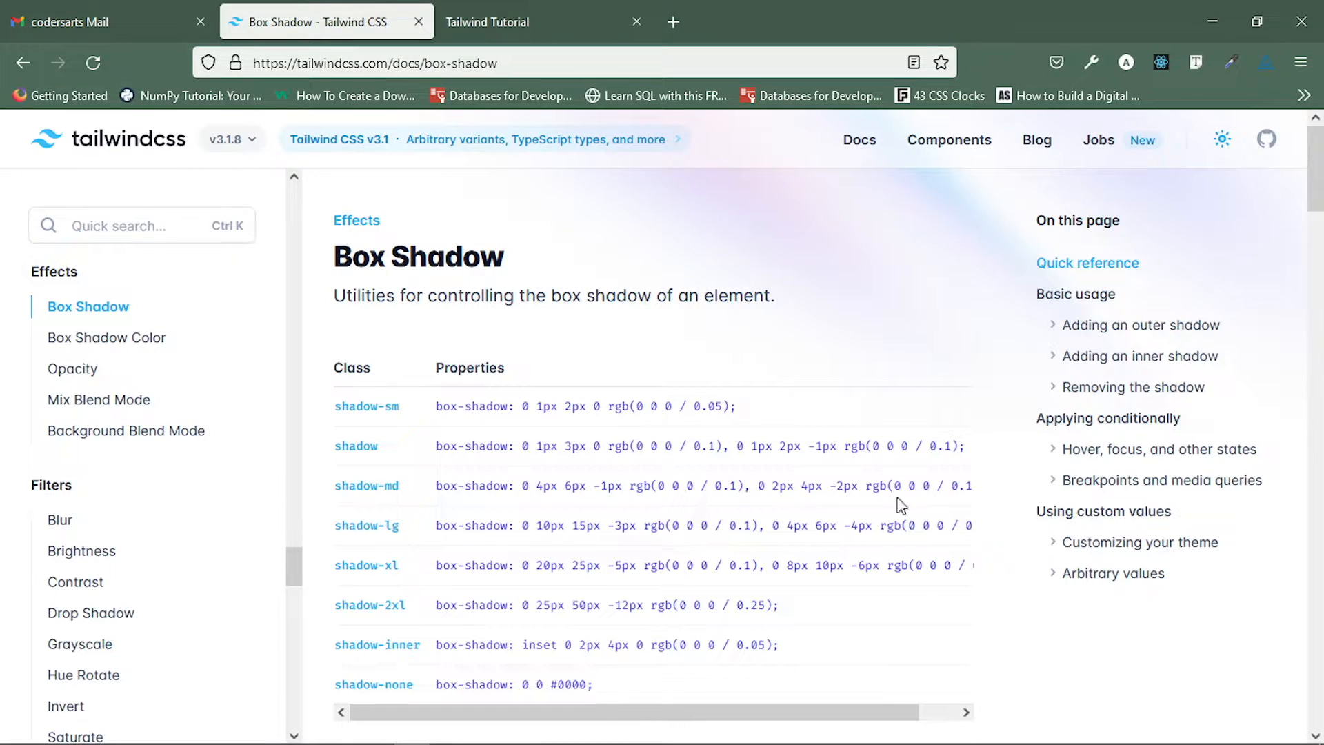
# - Scroll to the docs' Arbitrary values example with underscore-separated shadow values
pyautogui.scroll(-3)
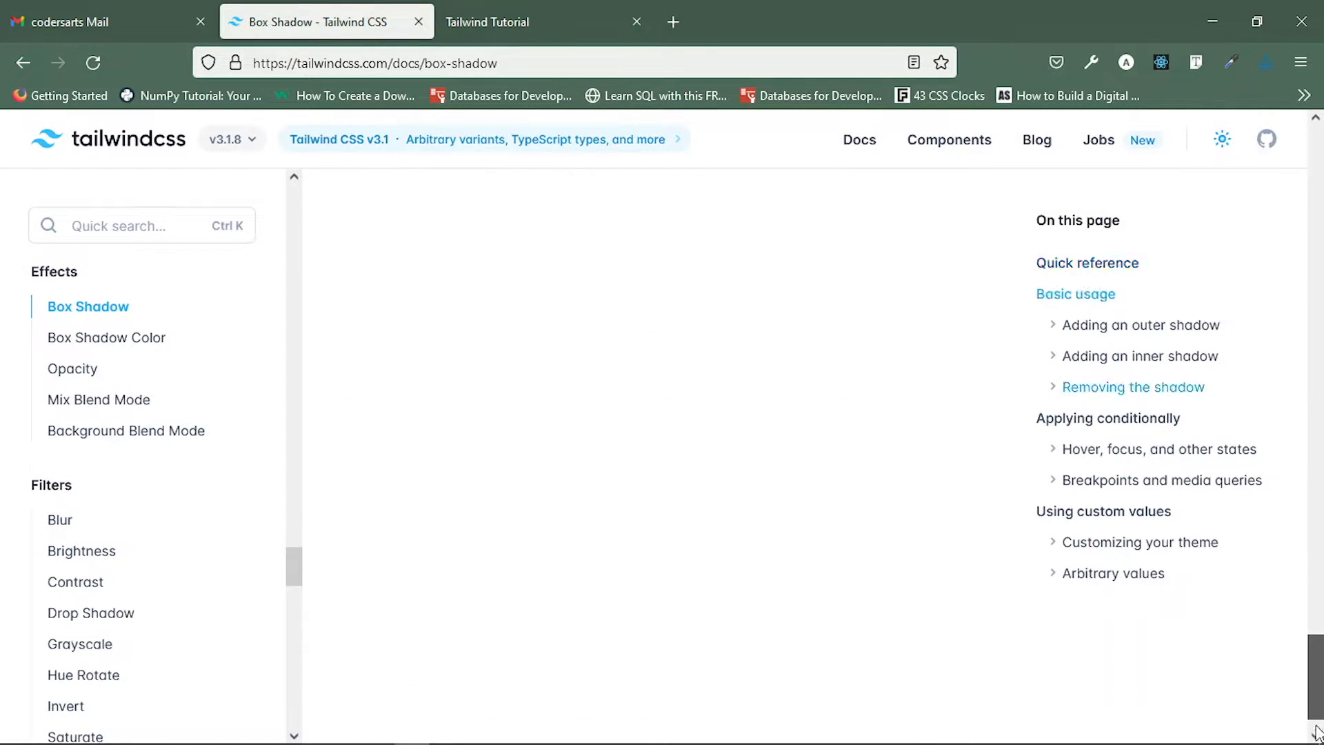
pyautogui.scroll(-3)
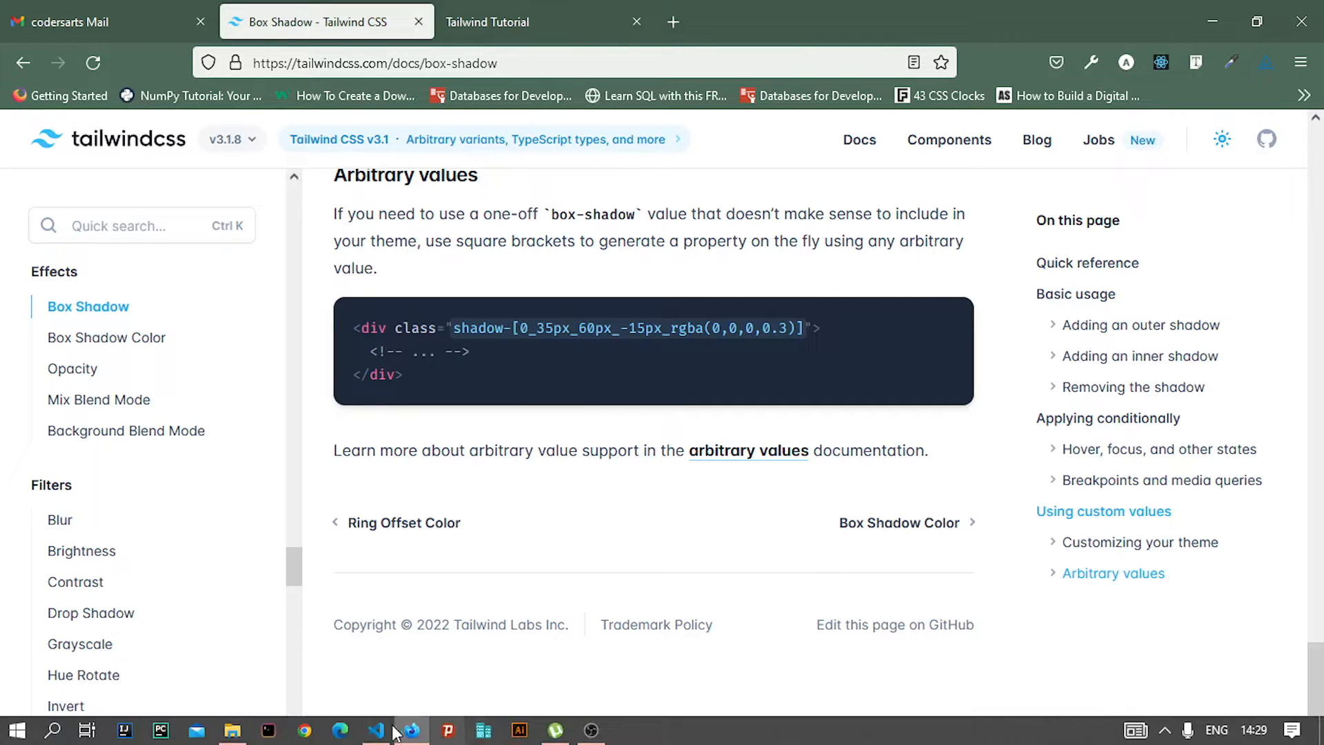
pyautogui.click(409, 730)
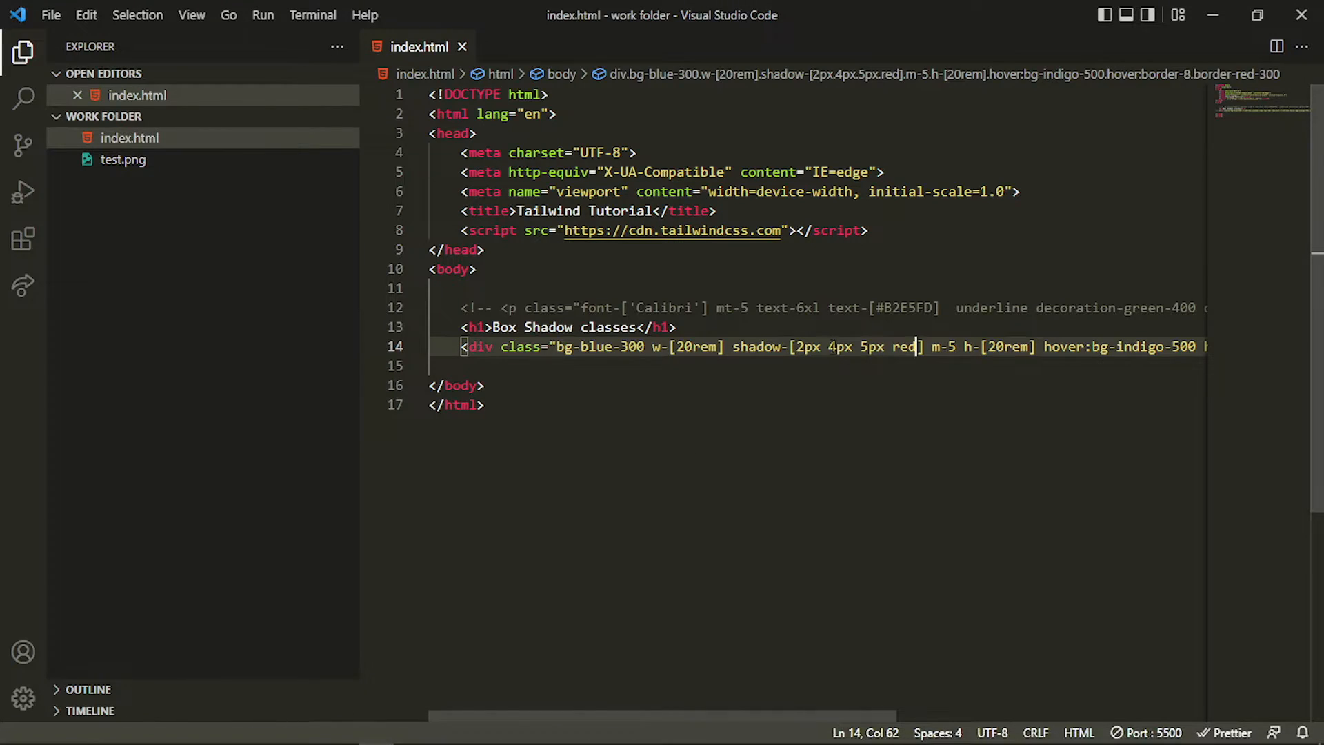
# - Rewrite the custom shadow as 2px_4px_5px_red, save, then delete the arbitrary value
pyautogui.press('Backspace')
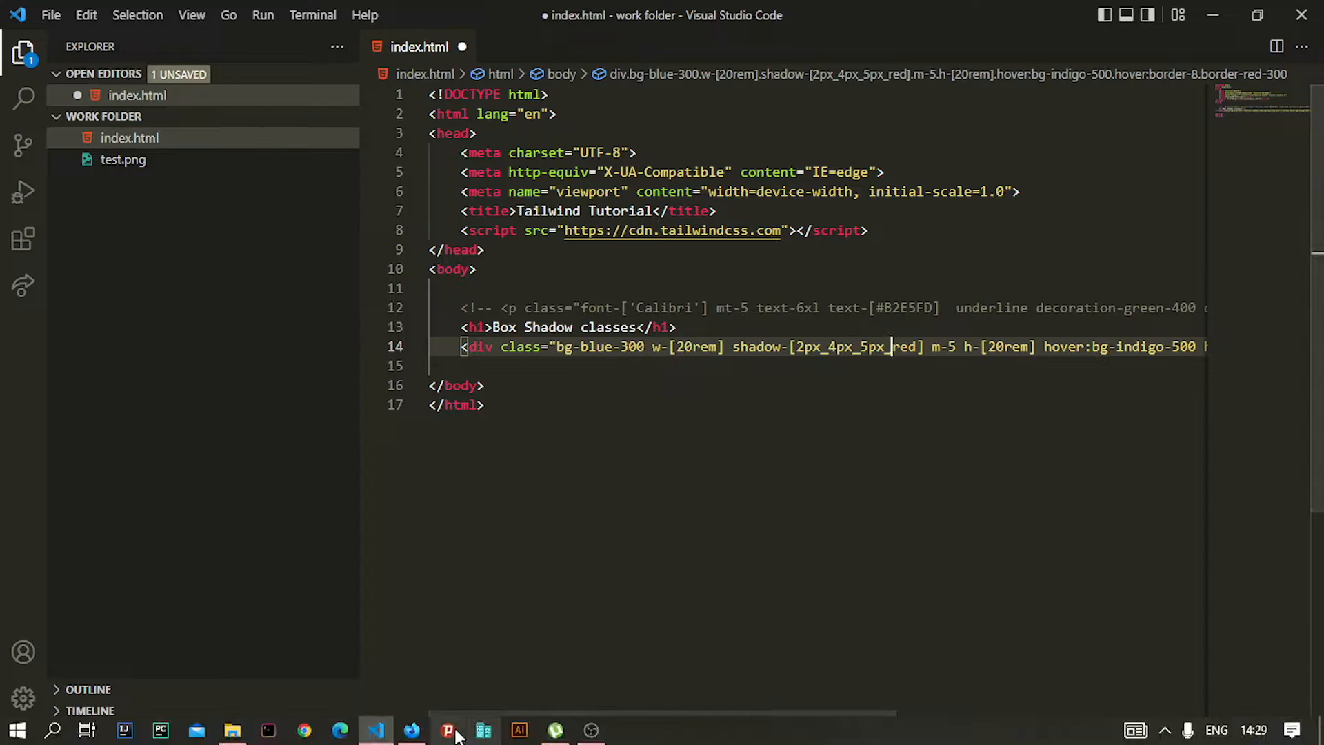
pyautogui.click(411, 730)
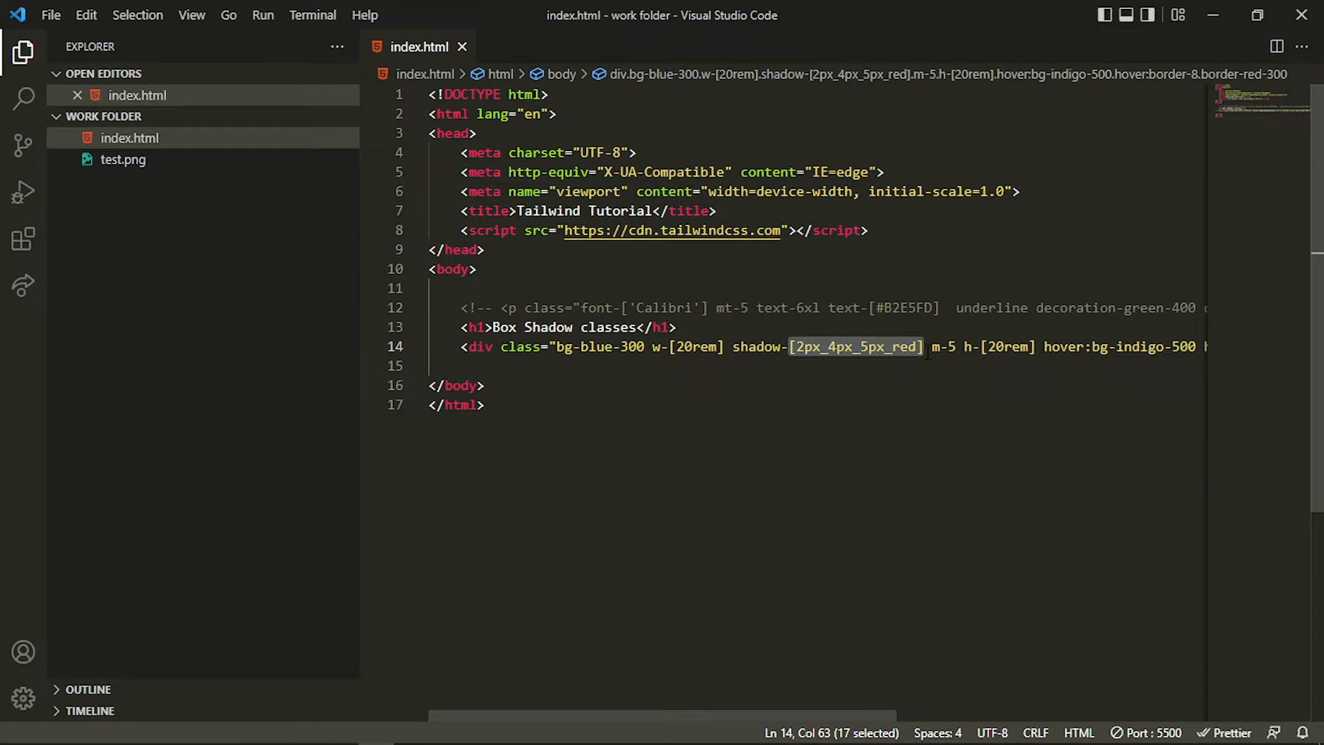
pyautogui.press('Delete')
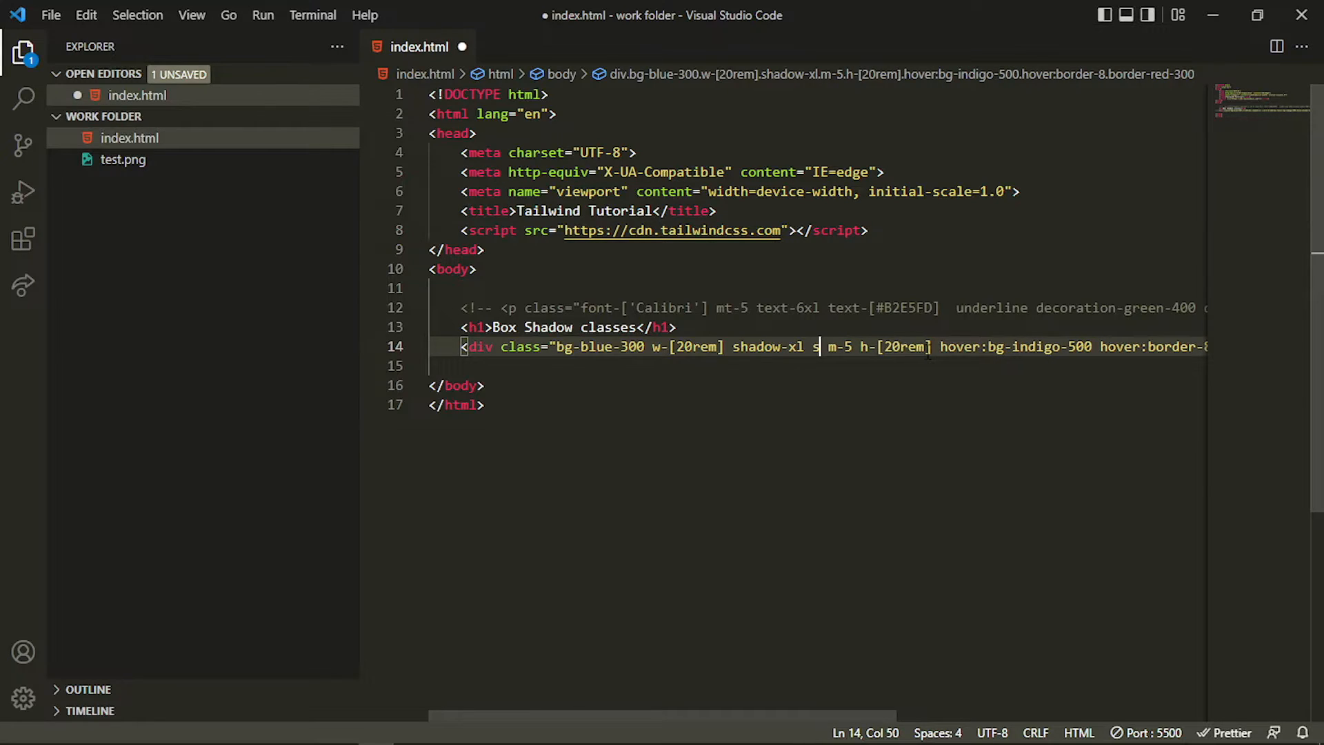
# - Give the div shadow-xl with a shadow-indigo-500 colour, then edit the colour name
pyautogui.write('hadow')
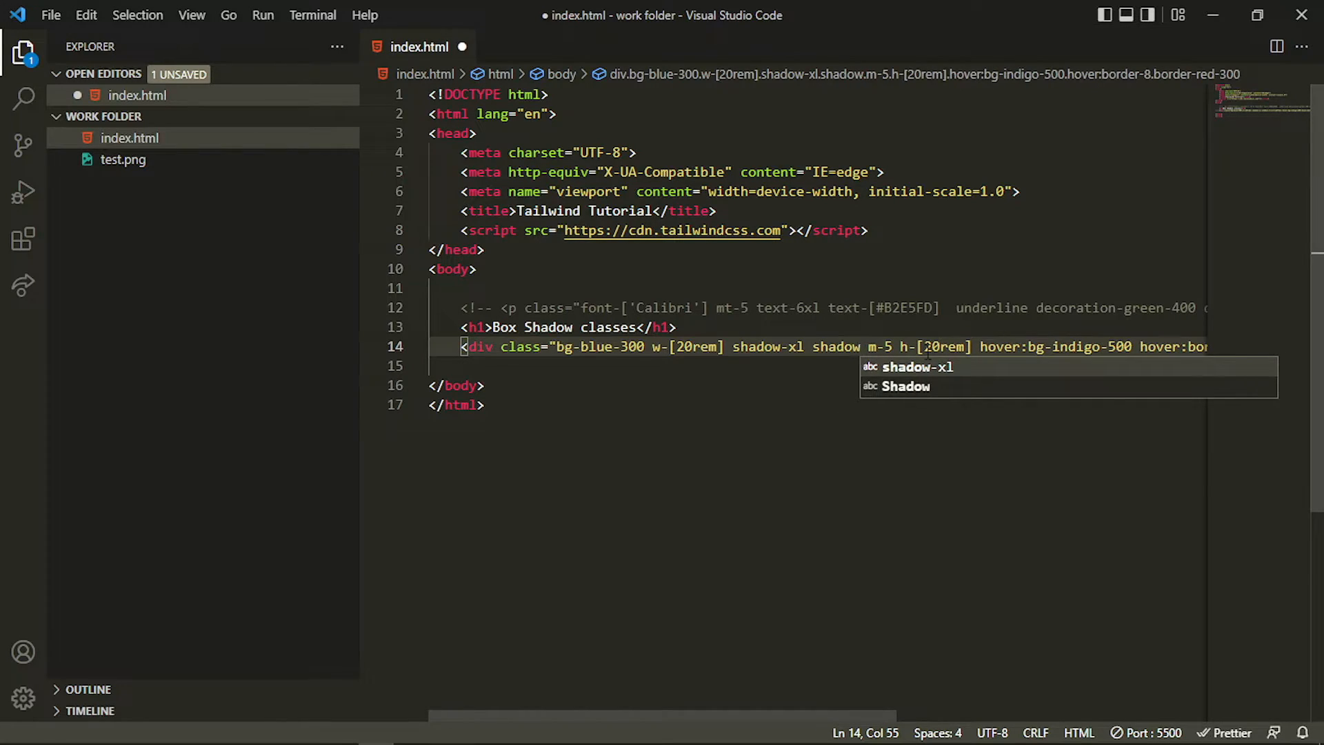
pyautogui.write('-')
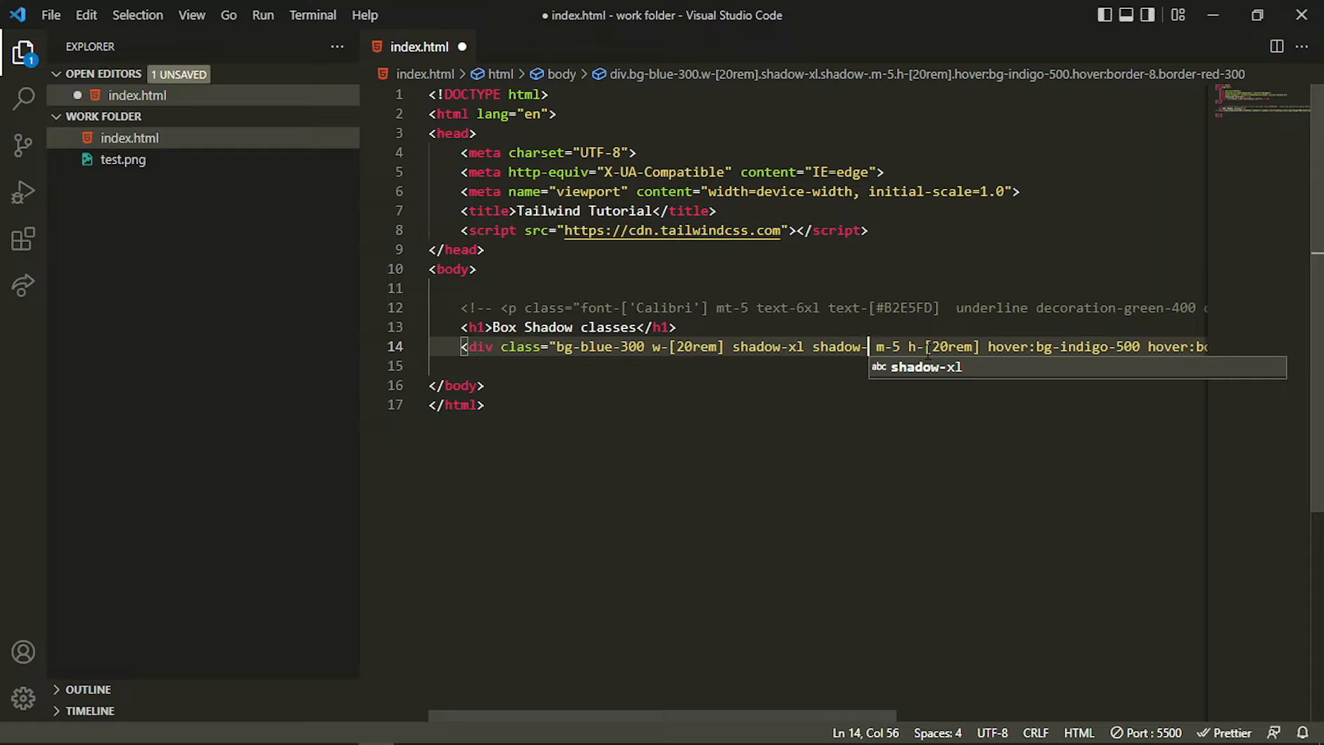
pyautogui.write('indigo-5')
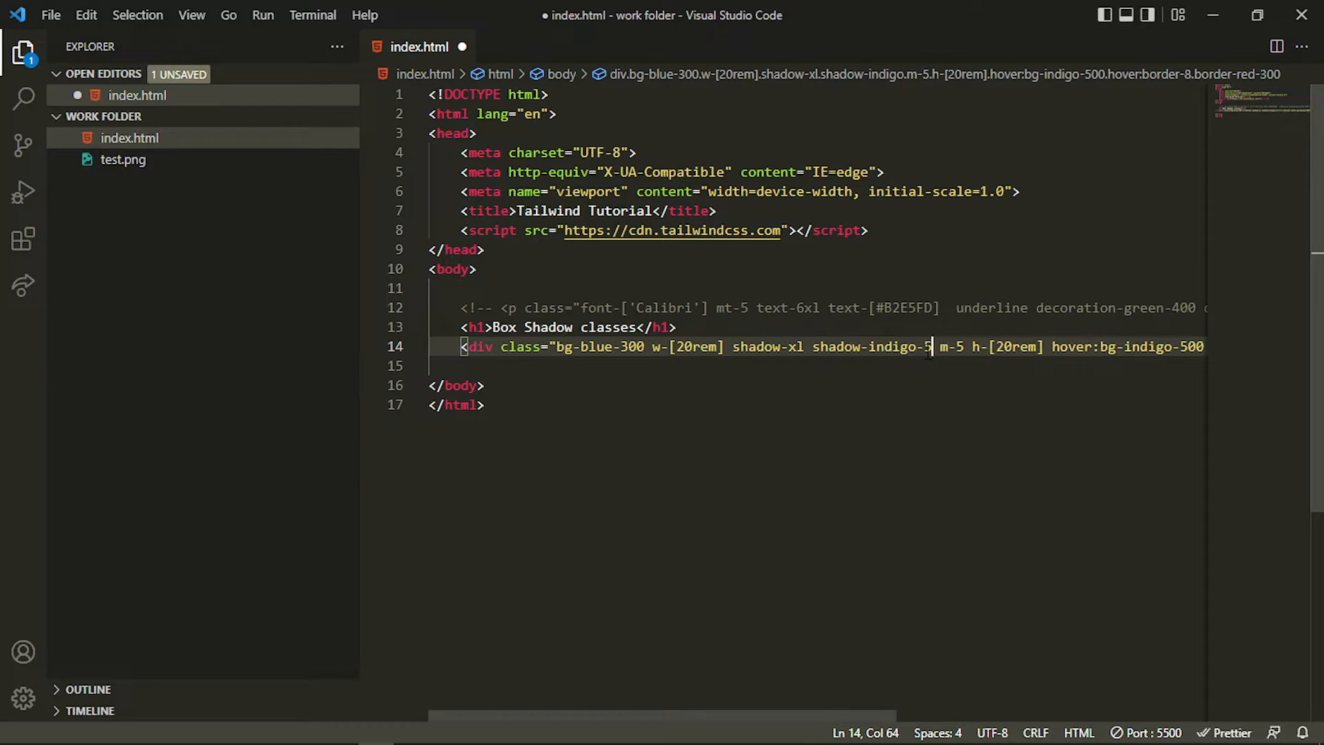
pyautogui.write('00')
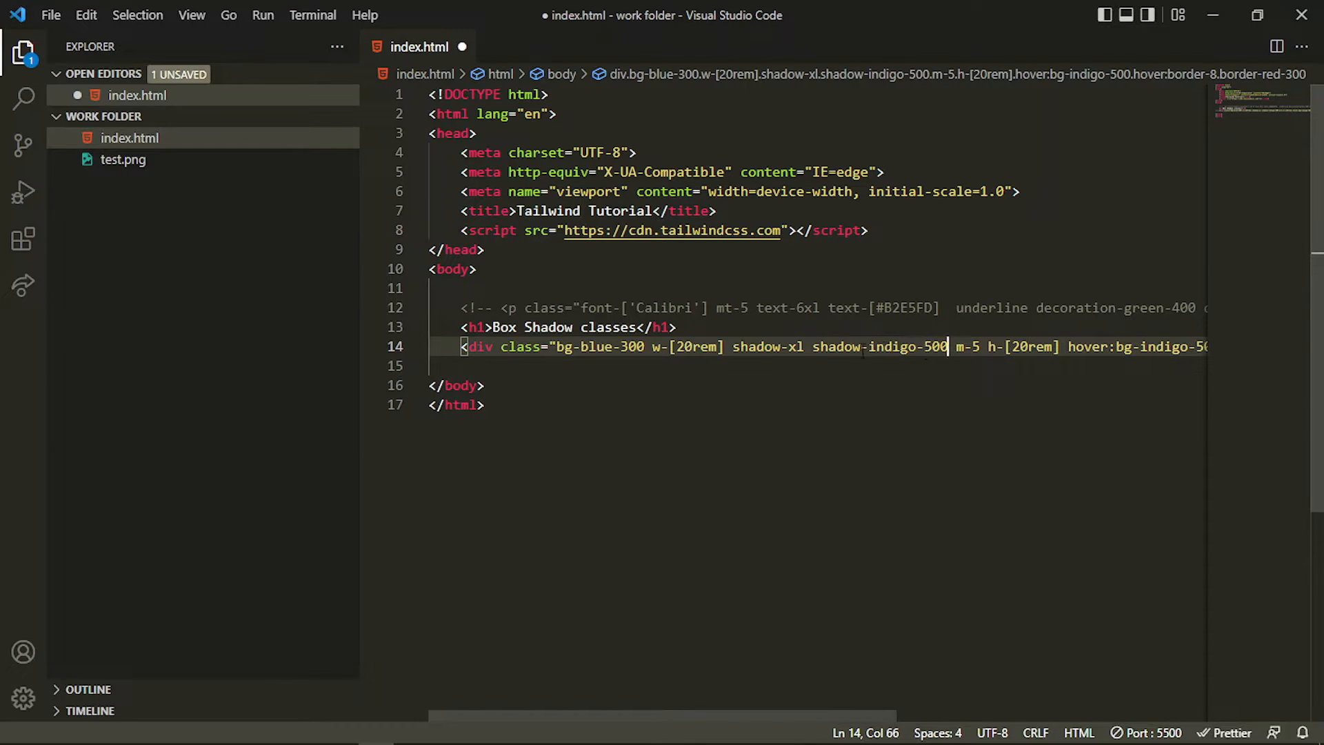
pyautogui.doubleClick(864, 347)
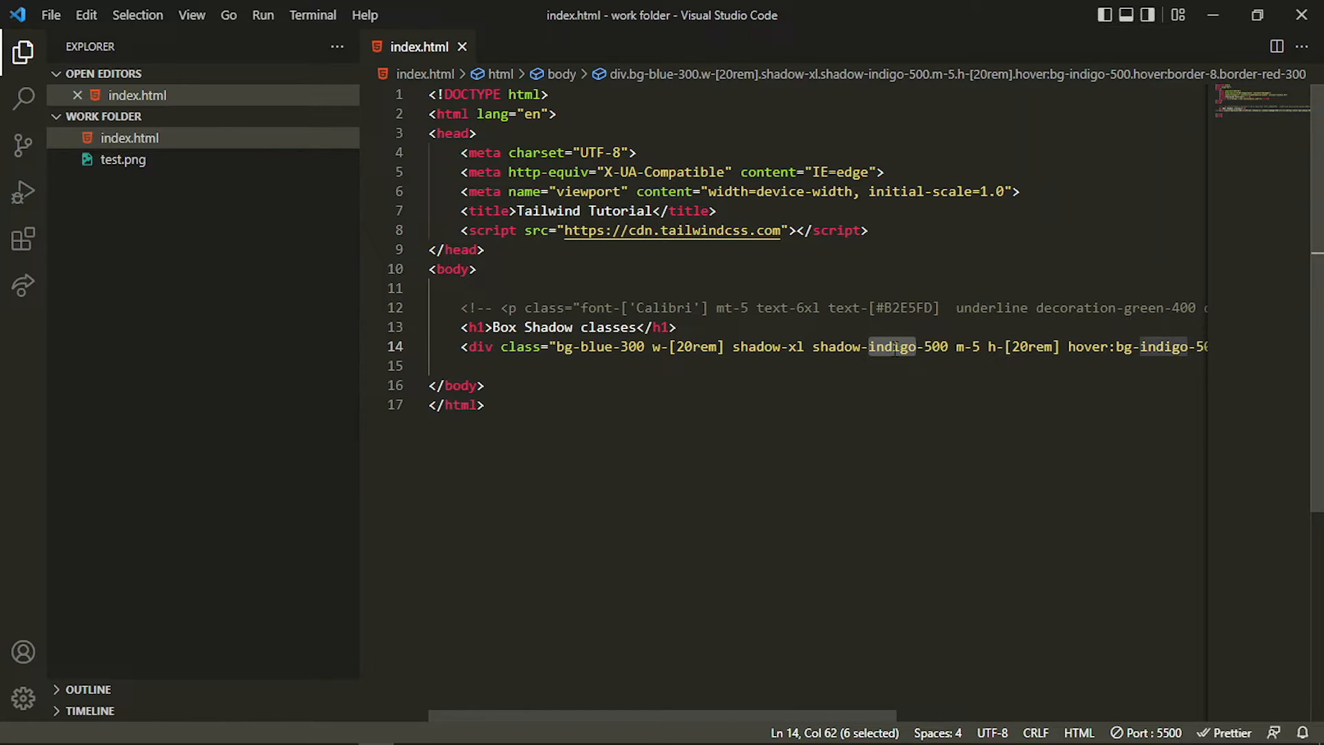
pyautogui.write('orange')
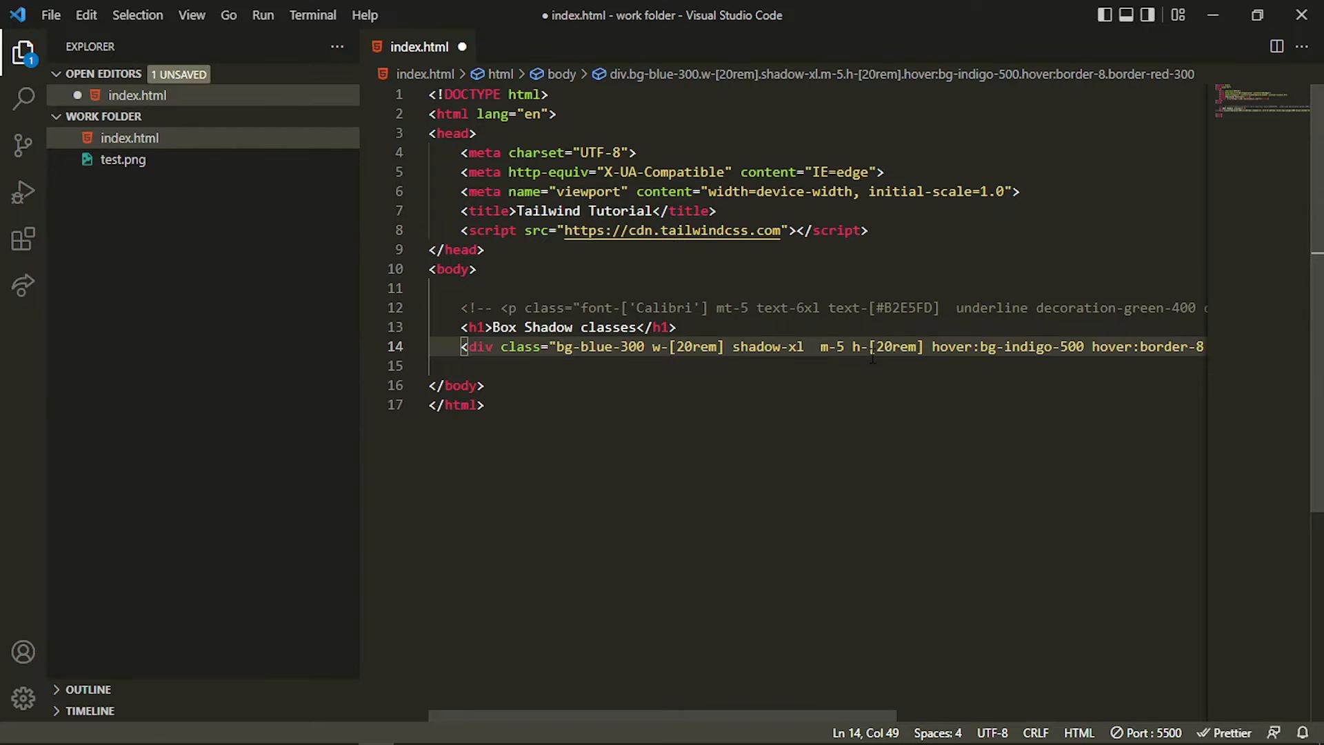
# - Add opacity-50 to the div, try opacity-0 and a saved opacity-70, then clear the number
pyautogui.write('opacity')
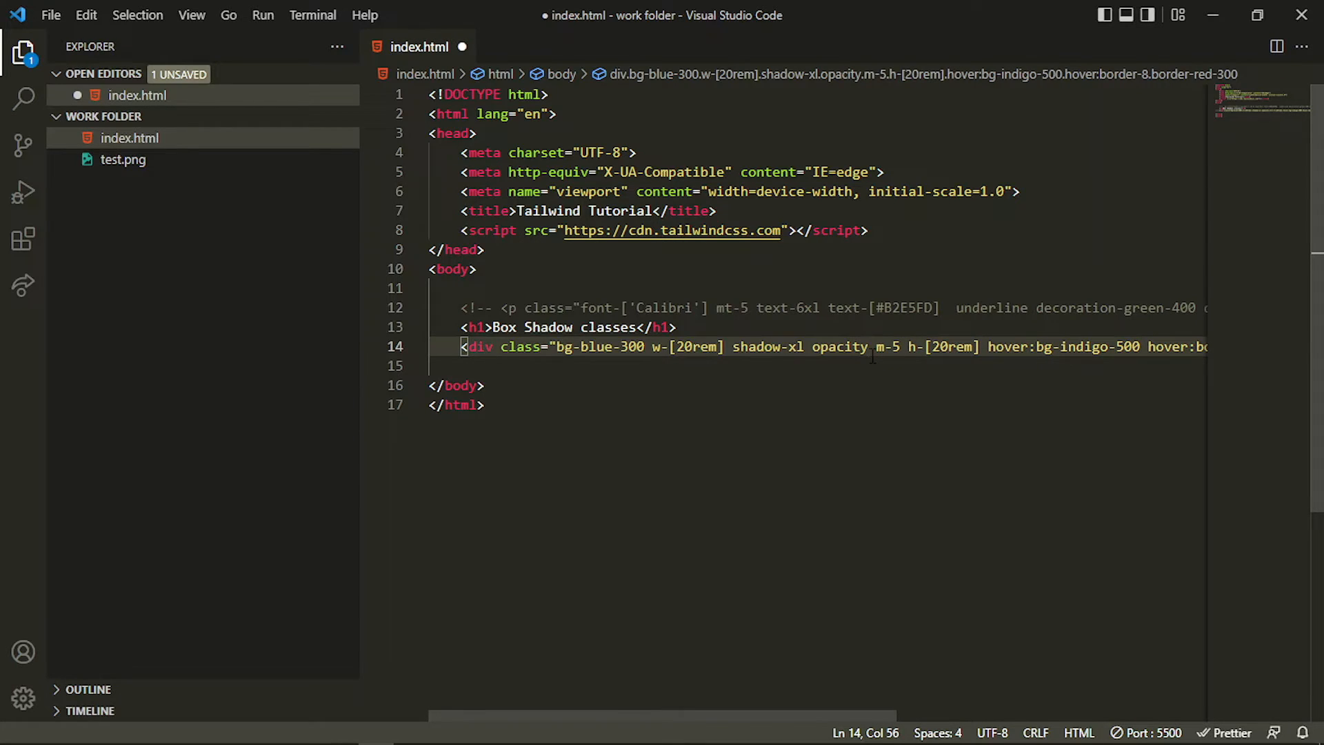
pyautogui.write('-50')
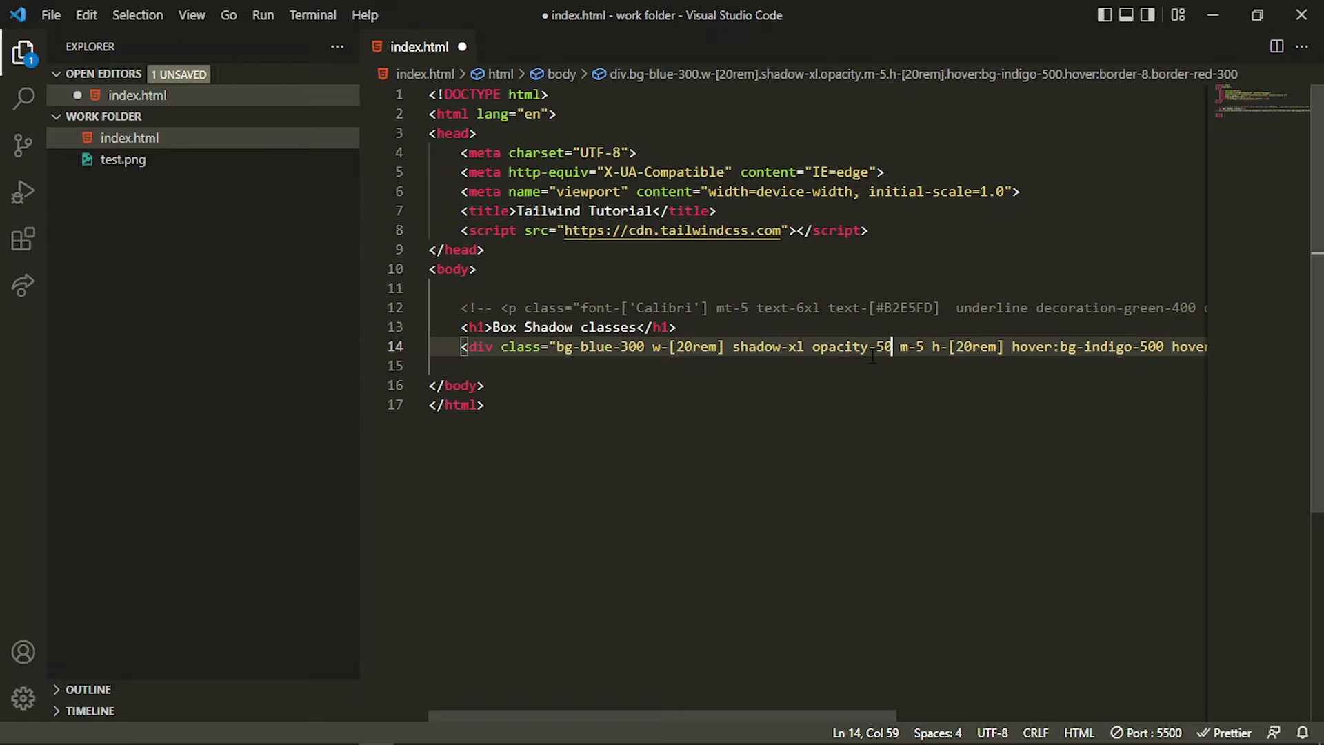
pyautogui.press('ctrl+s')
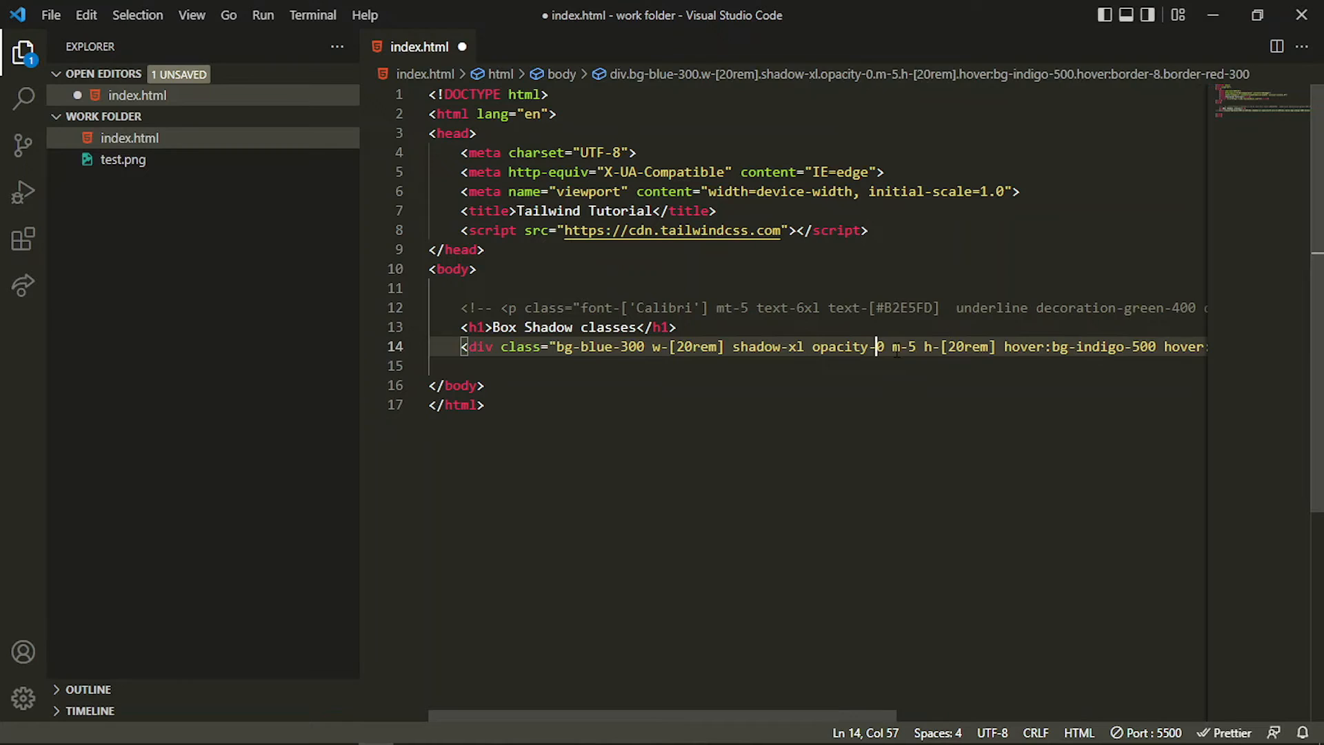
pyautogui.write('7')
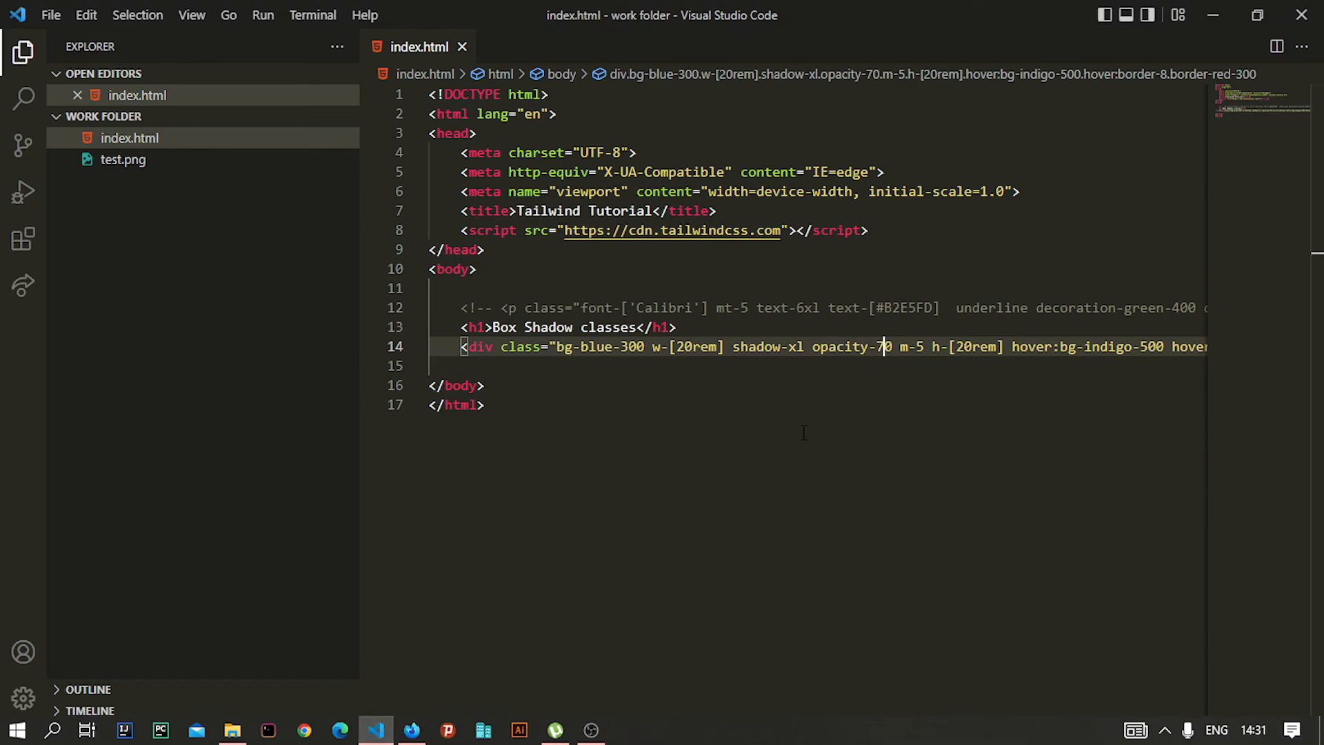
pyautogui.press('Backspace')
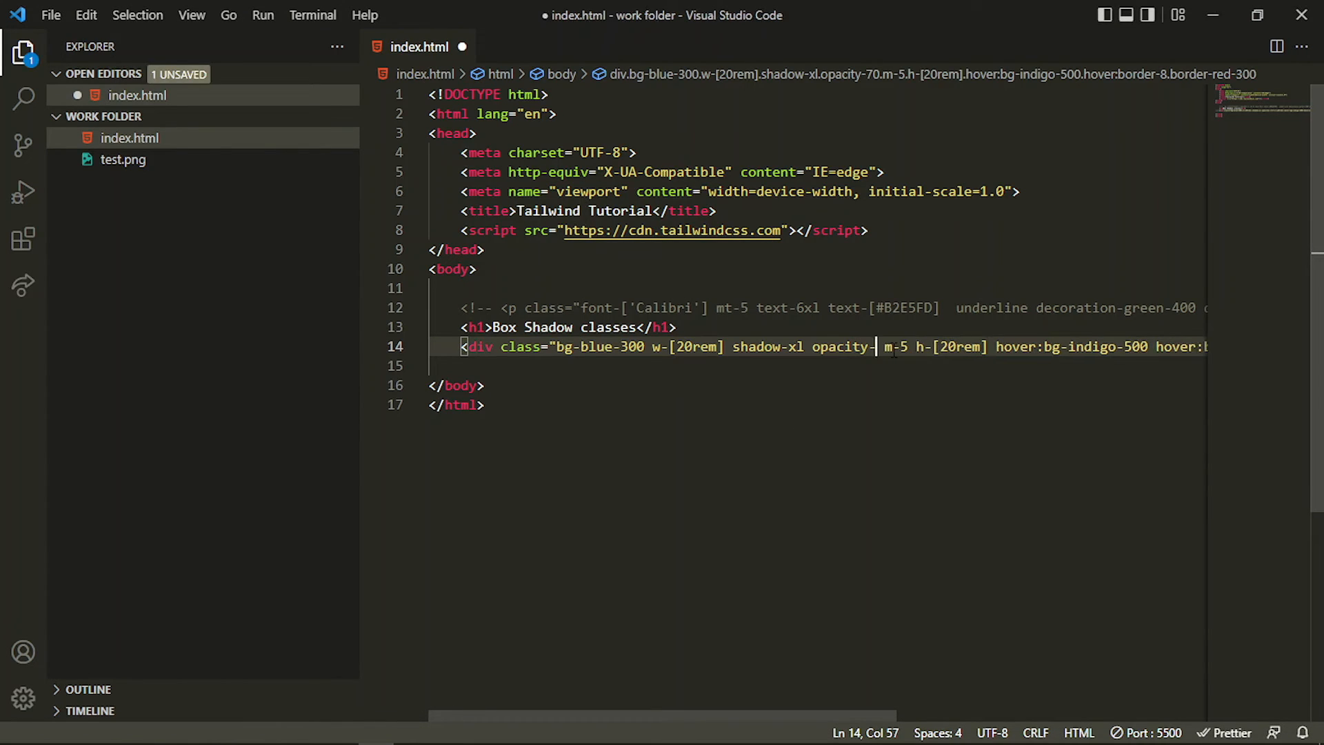